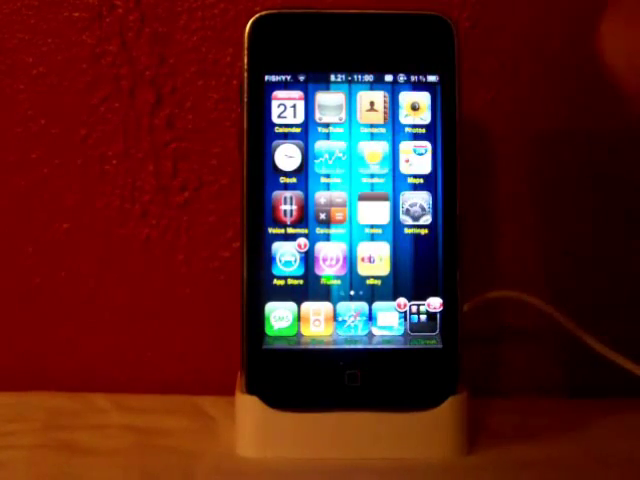
# Swipe across the home screen pages to reach the Reminder icon.
pyautogui.hscroll(-3)
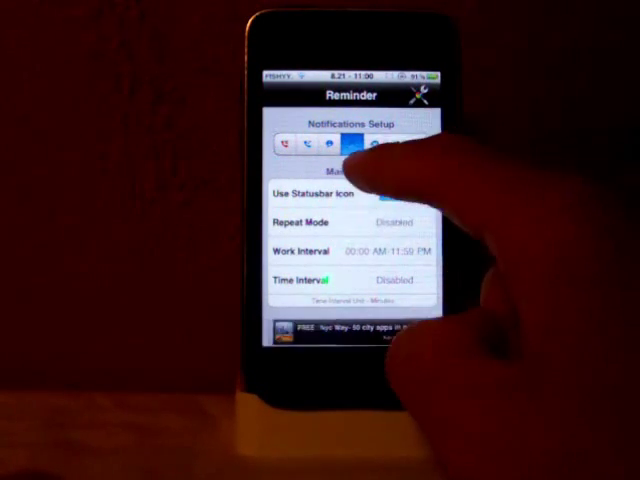
# Go into Notifications Setup to show the General options and monitored applications.
pyautogui.click(390, 192)
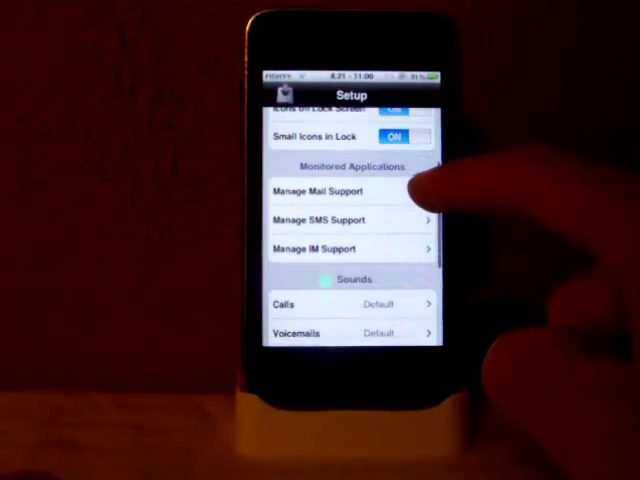
pyautogui.click(320, 220)
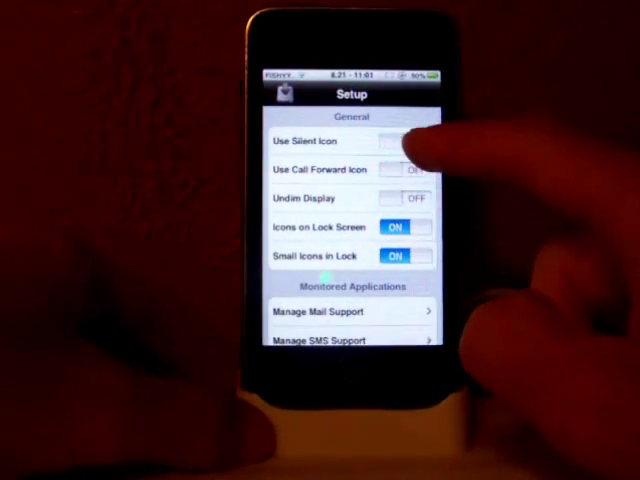
# Reveal the Sounds list for calls, voicemails, messages, mail, MMS, IM and calendar.
pyautogui.click(404, 140)
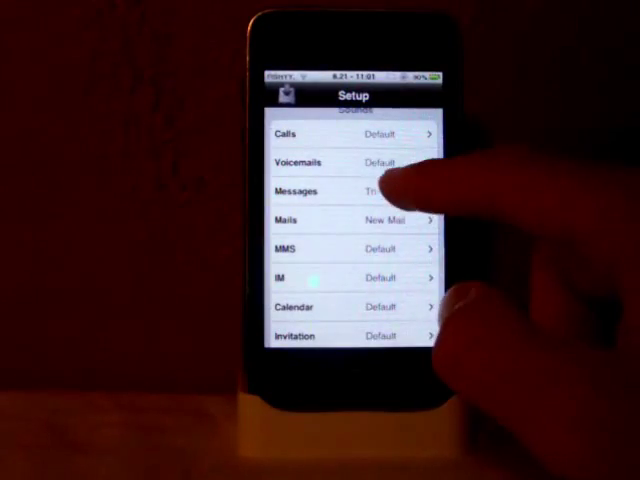
# In SMS Sound, try Horn briefly, then leave Tri-Tone checked as the message sound.
pyautogui.click(296, 192)
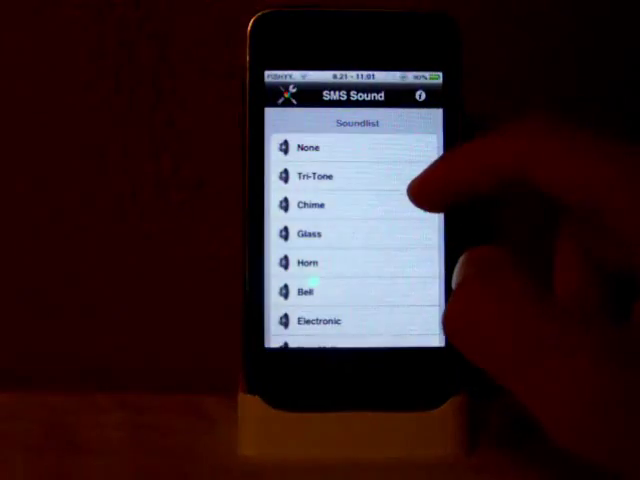
pyautogui.click(310, 176)
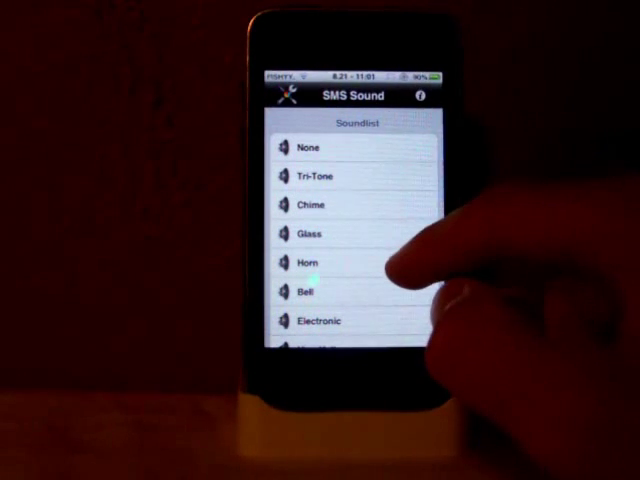
pyautogui.click(300, 264)
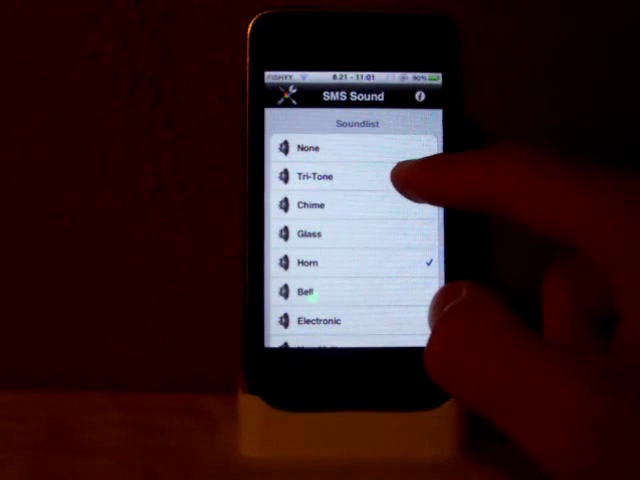
pyautogui.click(330, 174)
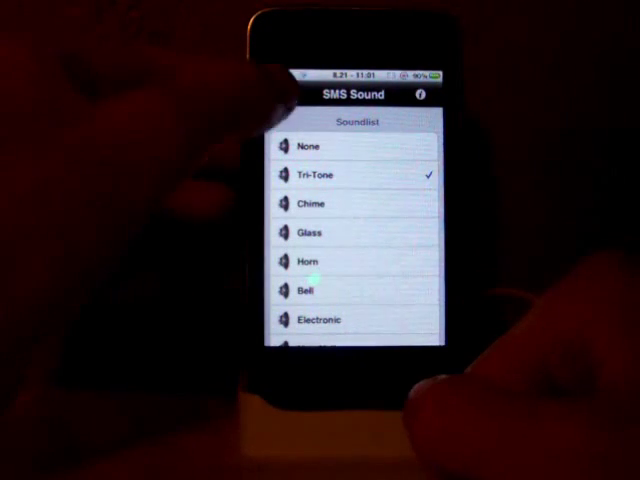